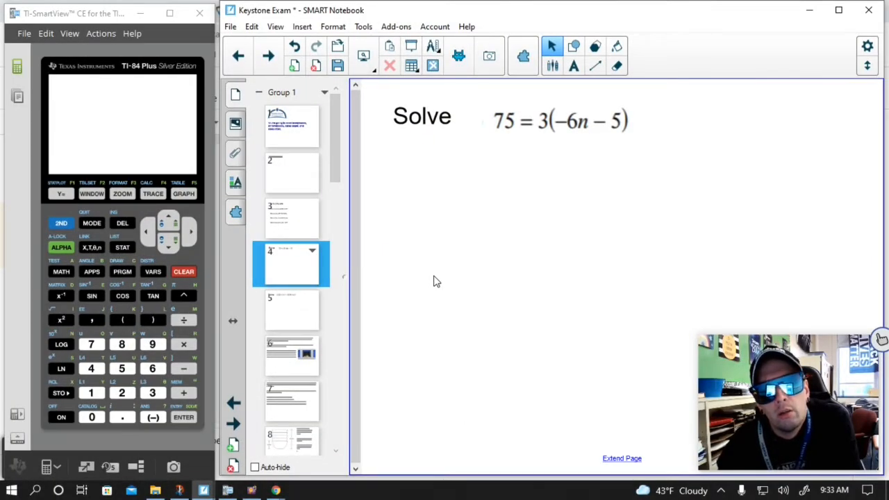
{"action": "mouse_move", "coordinate": [436, 277]}
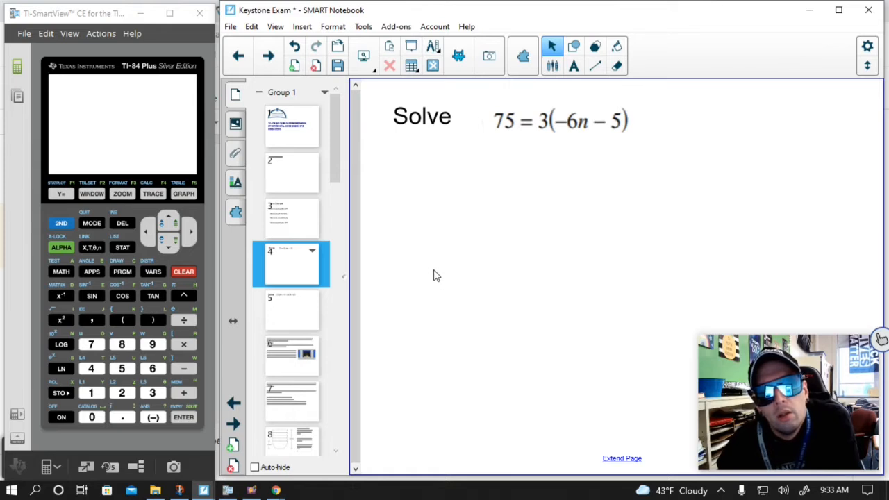
{"action": "mouse_move", "coordinate": [615, 173]}
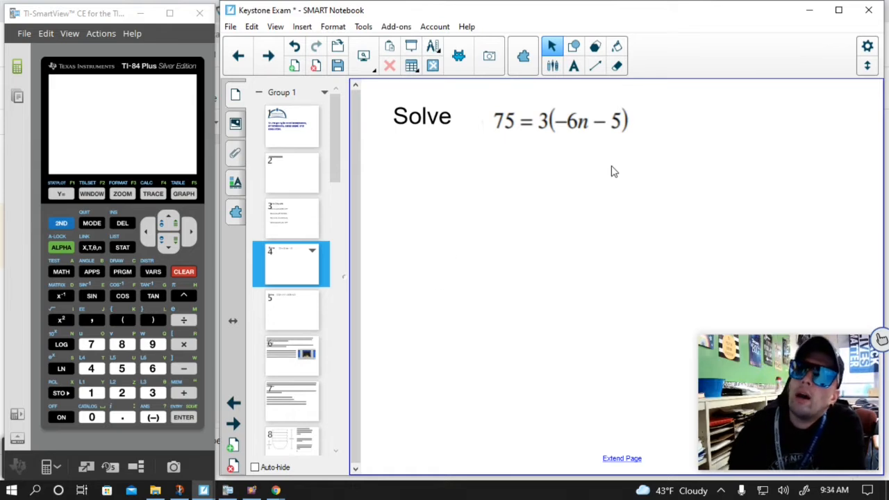
{"action": "mouse_move", "coordinate": [592, 331]}
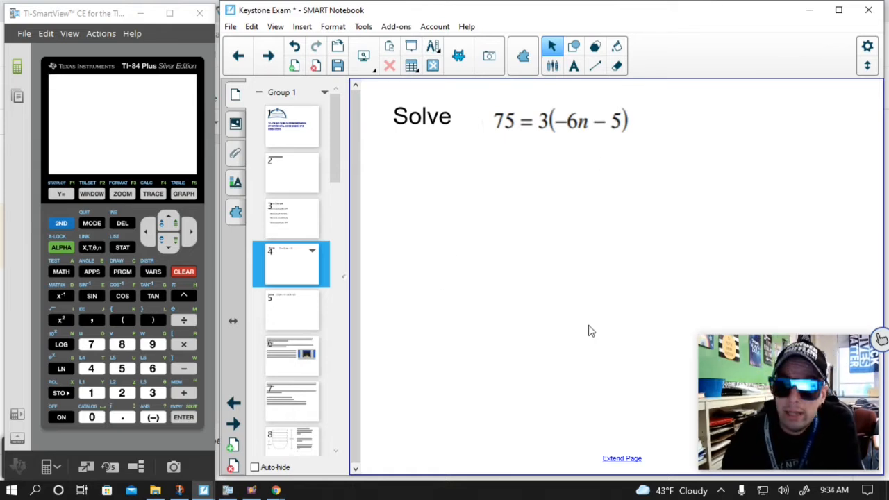
{"action": "mouse_move", "coordinate": [596, 311]}
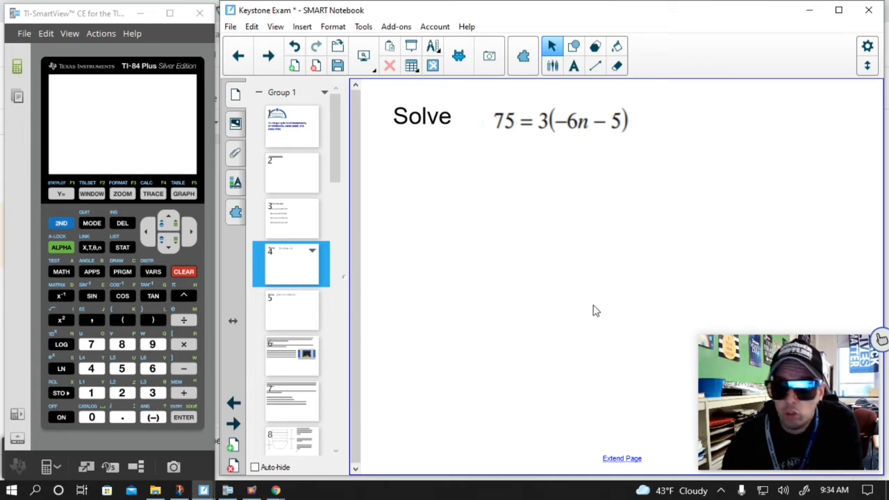
{"action": "mouse_move", "coordinate": [595, 339]}
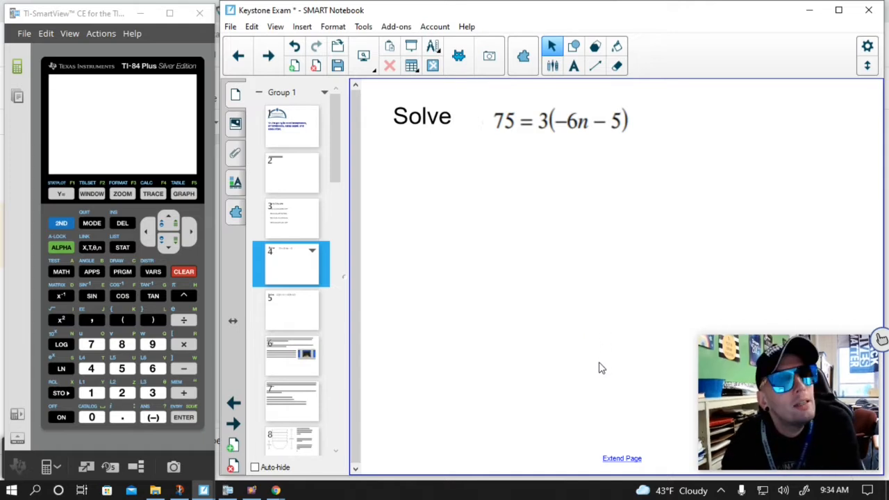
{"action": "mouse_move", "coordinate": [600, 361]}
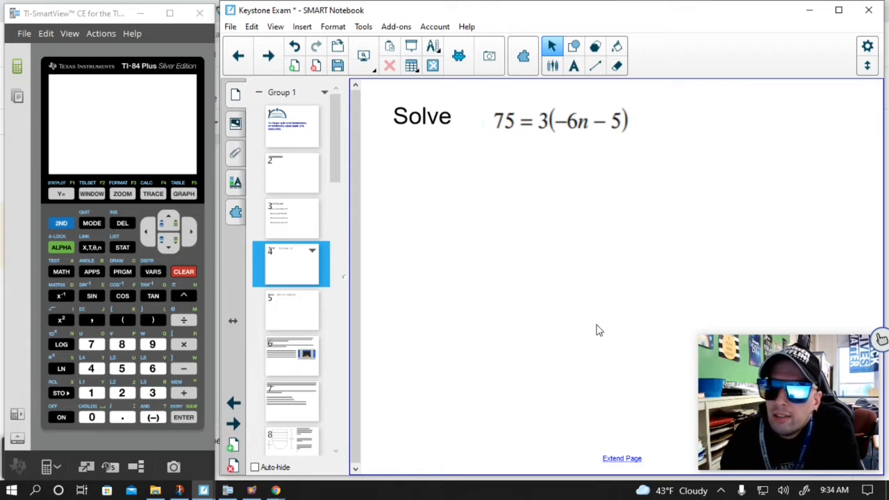
{"action": "mouse_move", "coordinate": [517, 322]}
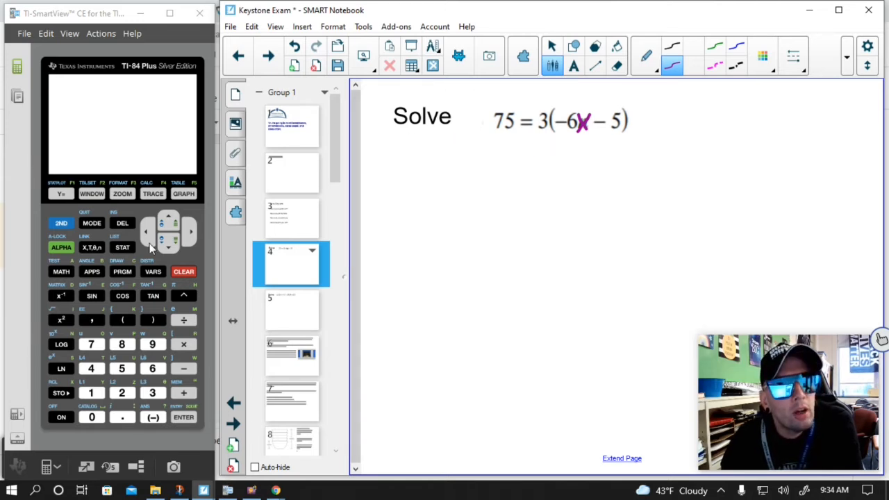
{"action": "mouse_move", "coordinate": [114, 318]}
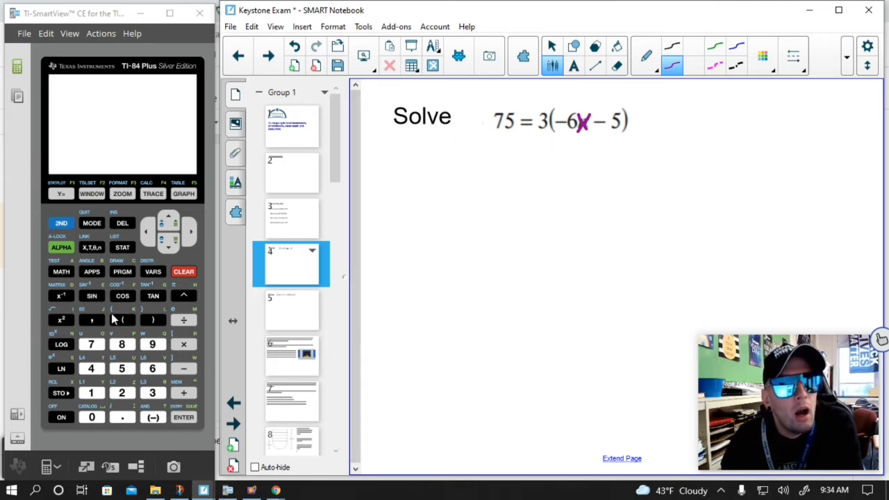
Step: Enter Y1=75 and Y2=3(−6X−5) in the Y= editor, using the X,T,θ,n key for X
{"action": "left_click", "coordinate": [61, 193]}
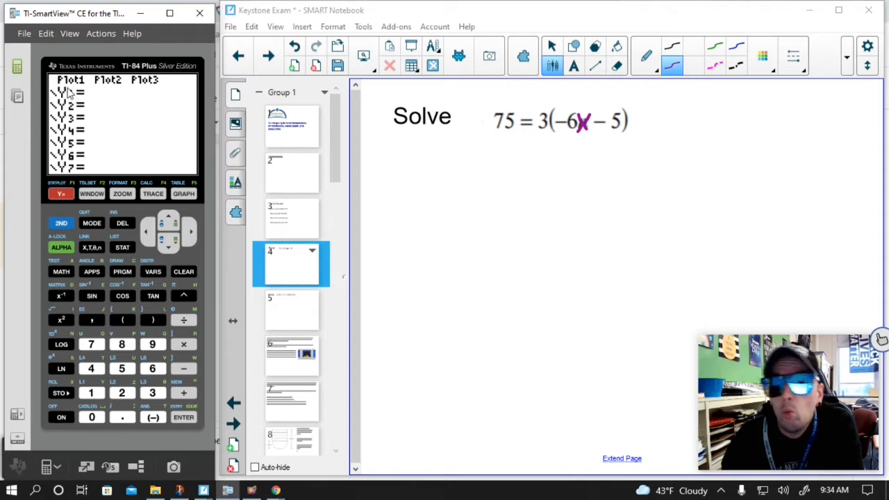
{"action": "left_click_drag", "start_coordinate": [489, 136], "coordinate": [503, 136]}
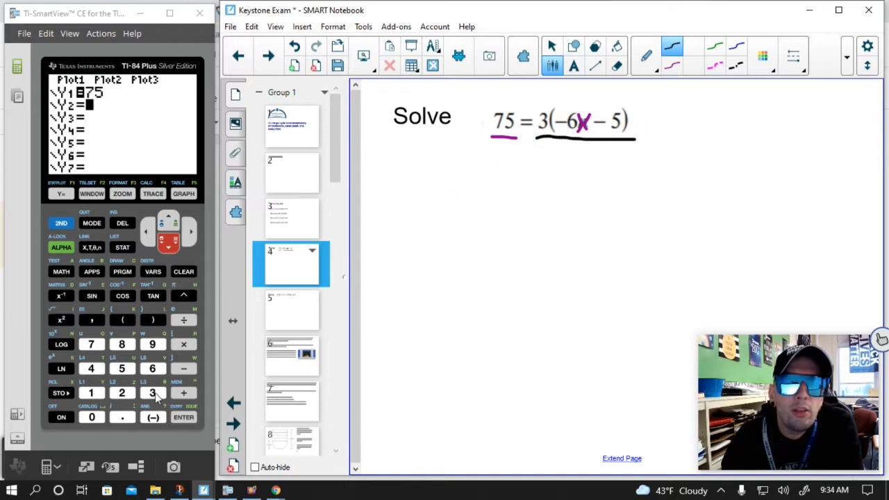
{"action": "left_click", "coordinate": [122, 320]}
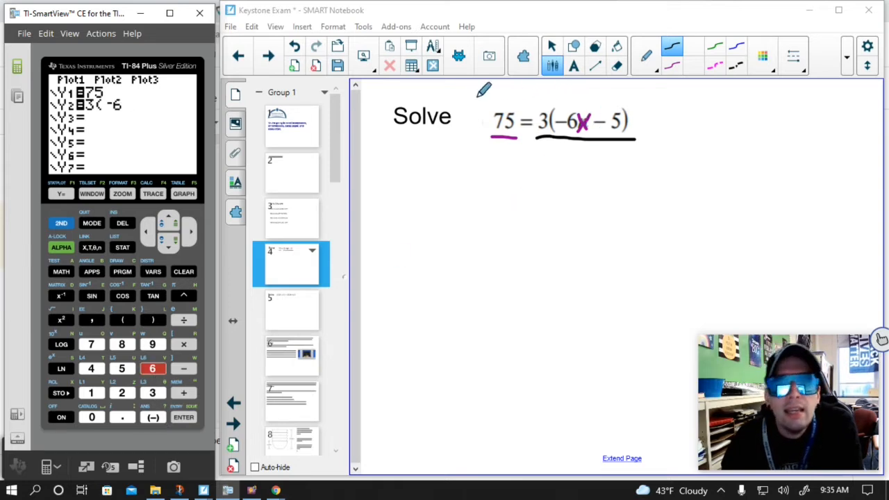
{"action": "left_click", "coordinate": [92, 247]}
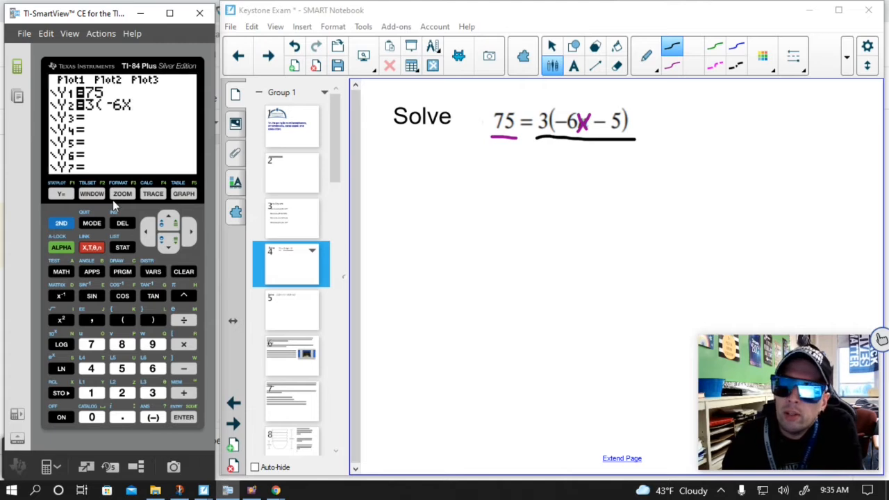
{"action": "mouse_move", "coordinate": [110, 159]}
{"action": "type", "text": "-5)"}
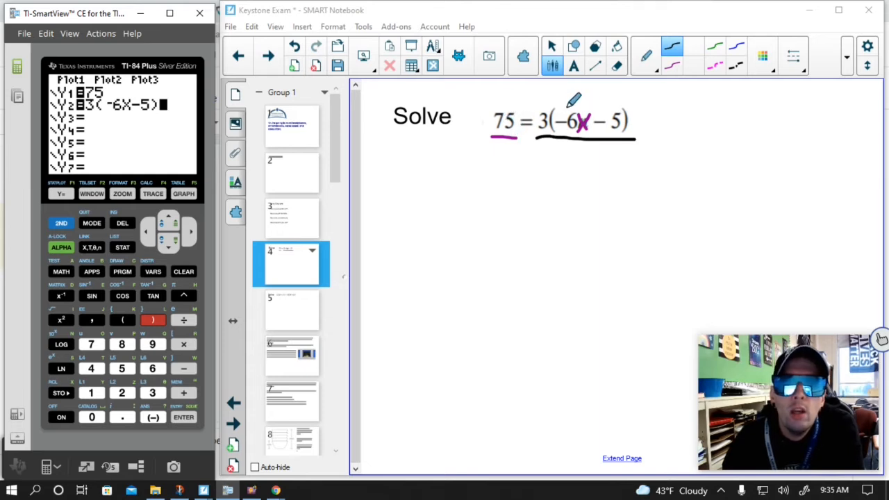
{"action": "mouse_move", "coordinate": [348, 165]}
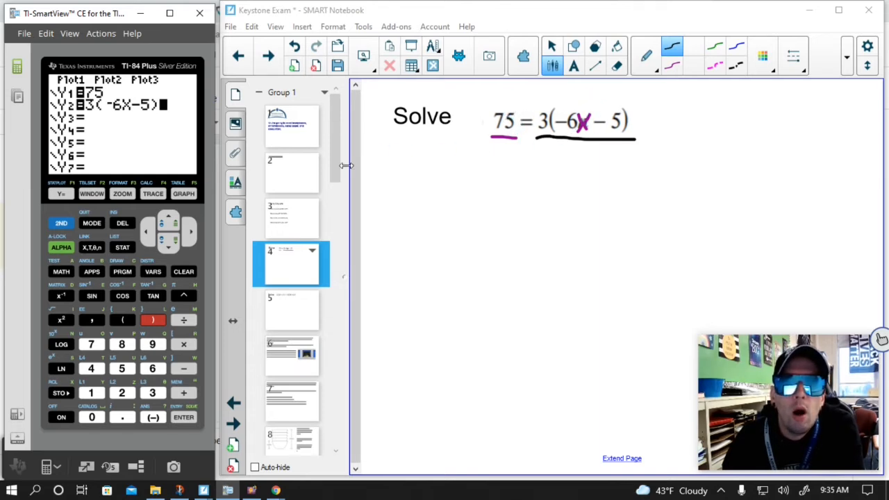
Step: Graph both functions and zoom out until the horizontal and slanted lines both show
{"action": "left_click", "coordinate": [183, 193]}
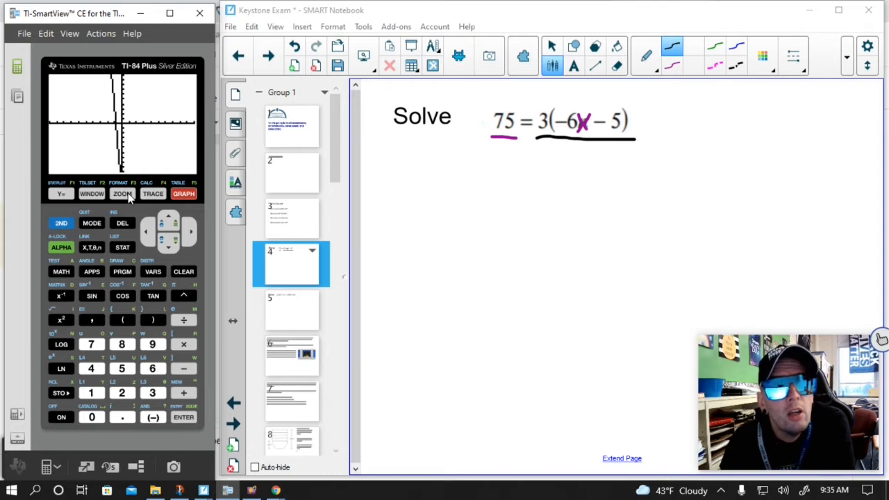
{"action": "left_click", "coordinate": [122, 194]}
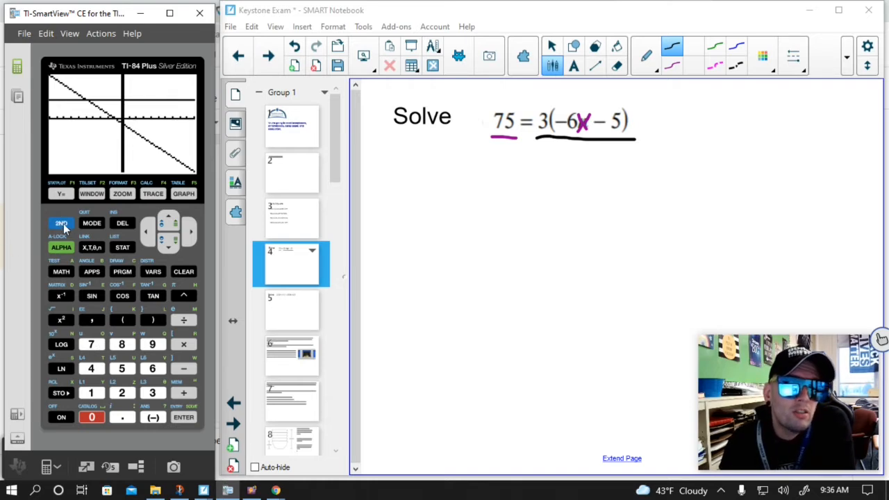
Step: Use CALC 5:intersect on both curves to get the intersection X=−5, Y=75
{"action": "left_click", "coordinate": [153, 193]}
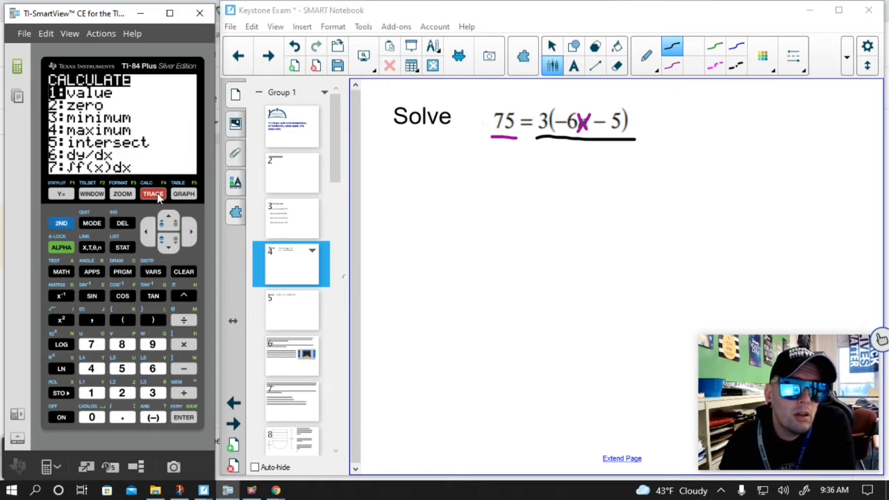
{"action": "mouse_move", "coordinate": [159, 377]}
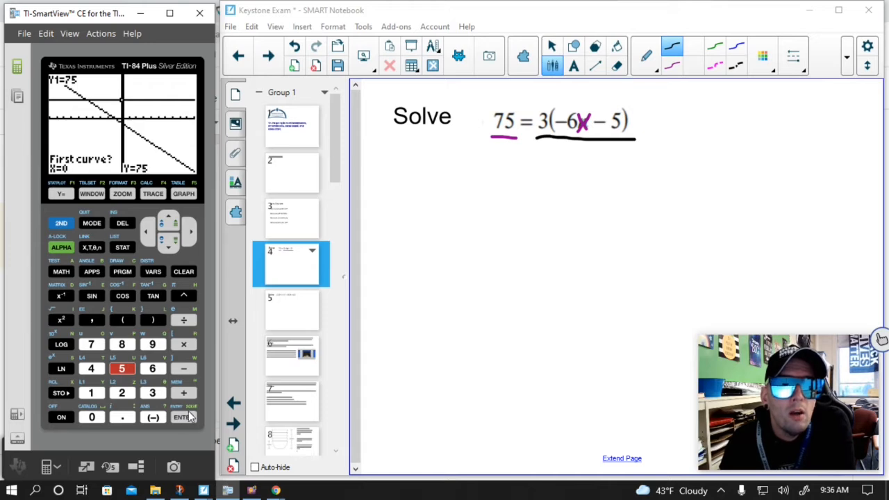
{"action": "left_click", "coordinate": [183, 417]}
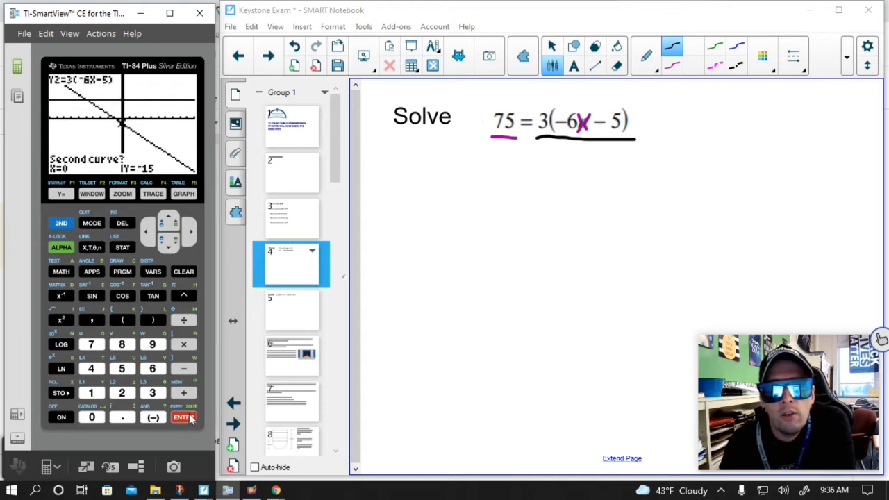
{"action": "left_click", "coordinate": [183, 417]}
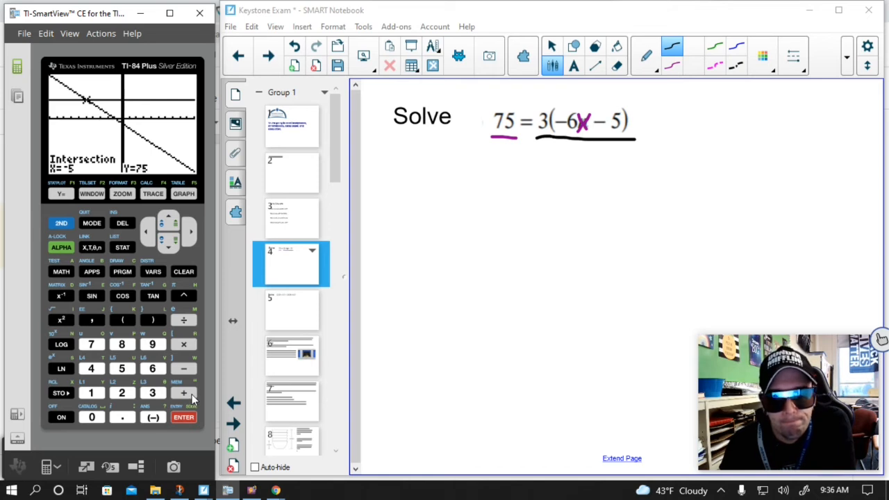
{"action": "mouse_move", "coordinate": [269, 283]}
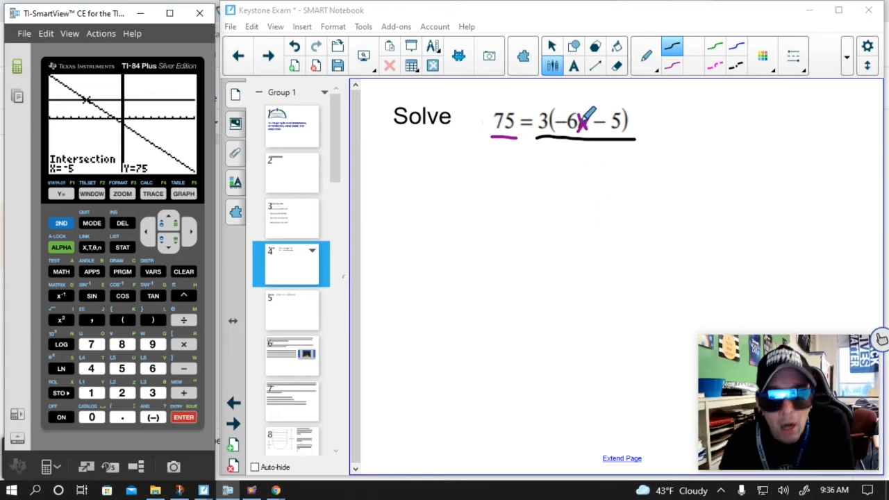
{"action": "mouse_move", "coordinate": [735, 187]}
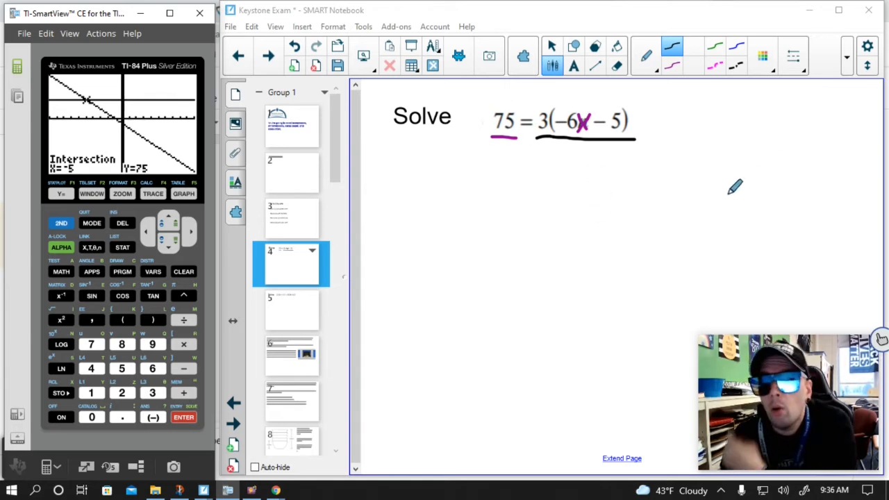
{"action": "mouse_move", "coordinate": [456, 306]}
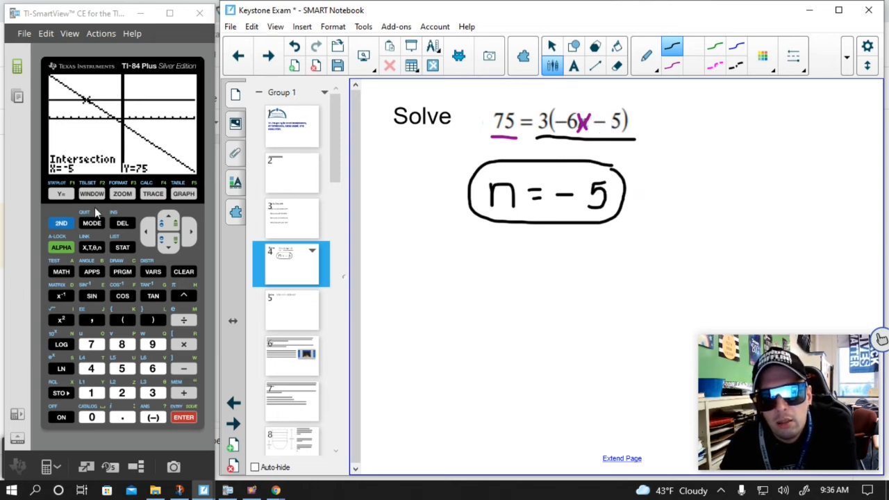
{"action": "mouse_move", "coordinate": [273, 311]}
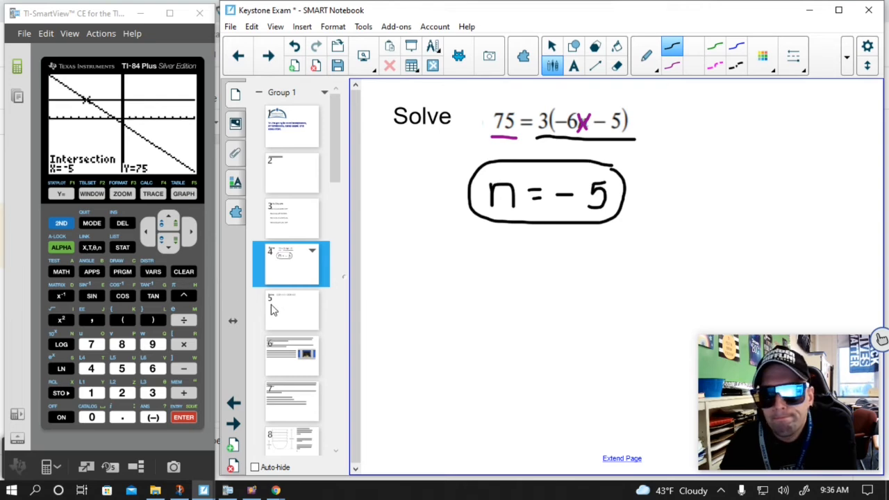
Step: Clear the calculator's RAM and bring up the empty Y= function list for the next problem
{"action": "left_click", "coordinate": [292, 308]}
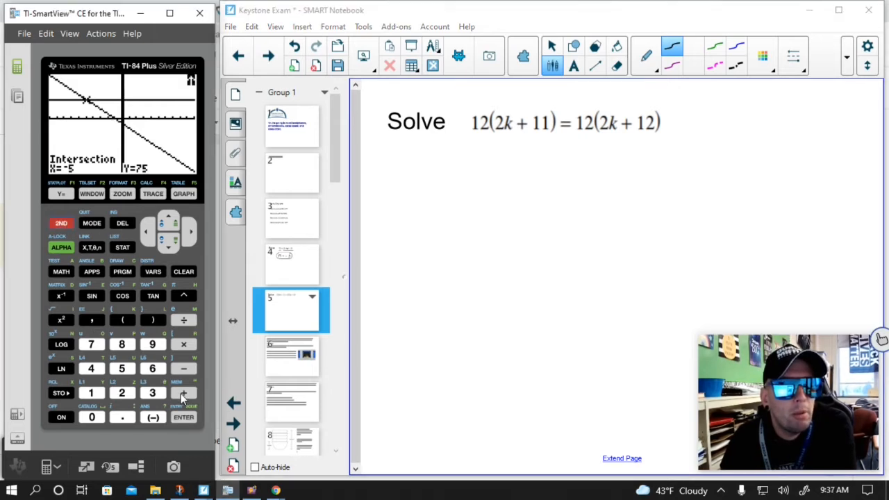
{"action": "left_click", "coordinate": [122, 392]}
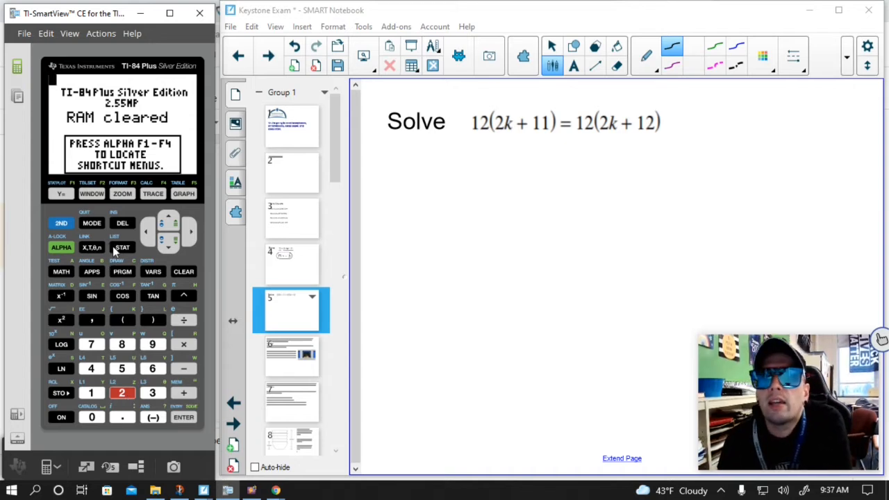
{"action": "mouse_move", "coordinate": [118, 269]}
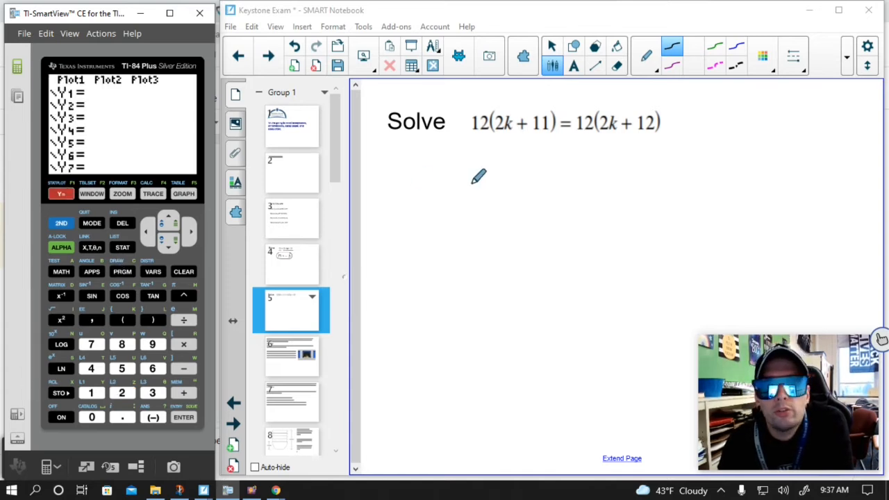
Step: Underline 12(2k+11) on the notebook page and enter Y1=12(2X+11)
{"action": "left_click_drag", "start_coordinate": [475, 139], "coordinate": [553, 139]}
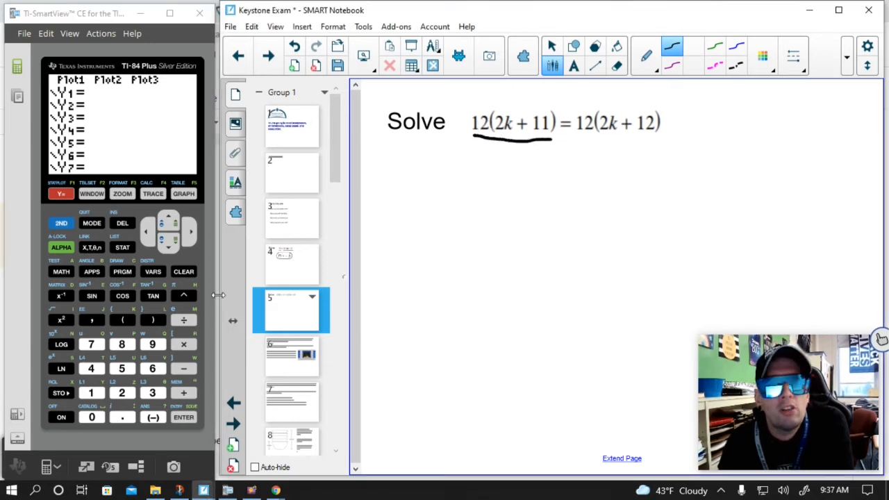
{"action": "left_click", "coordinate": [122, 392]}
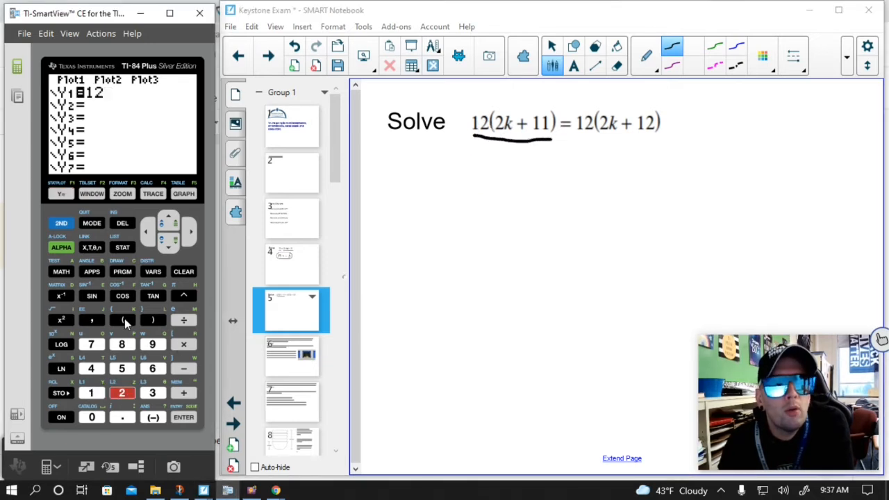
{"action": "left_click", "coordinate": [122, 319]}
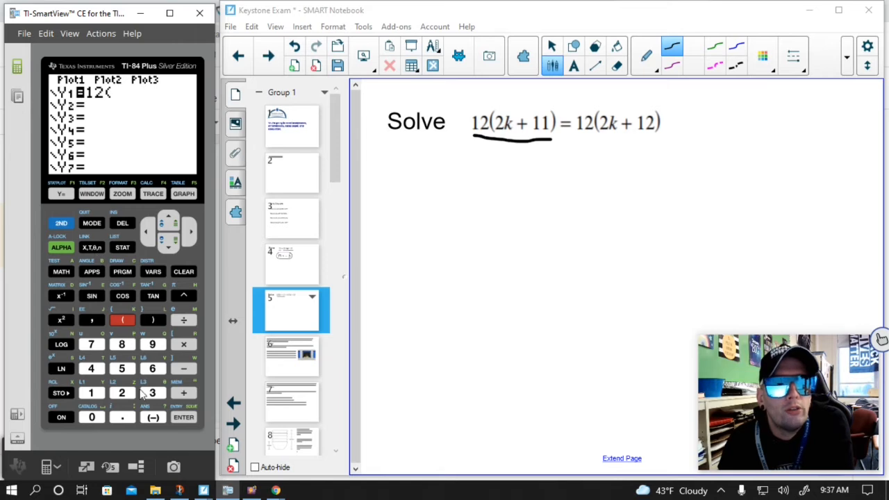
{"action": "left_click", "coordinate": [91, 248]}
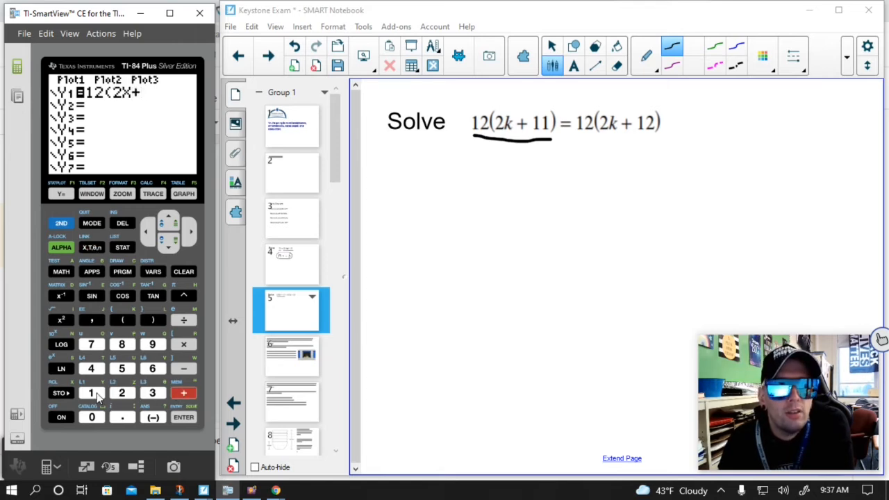
{"action": "left_click", "coordinate": [152, 320]}
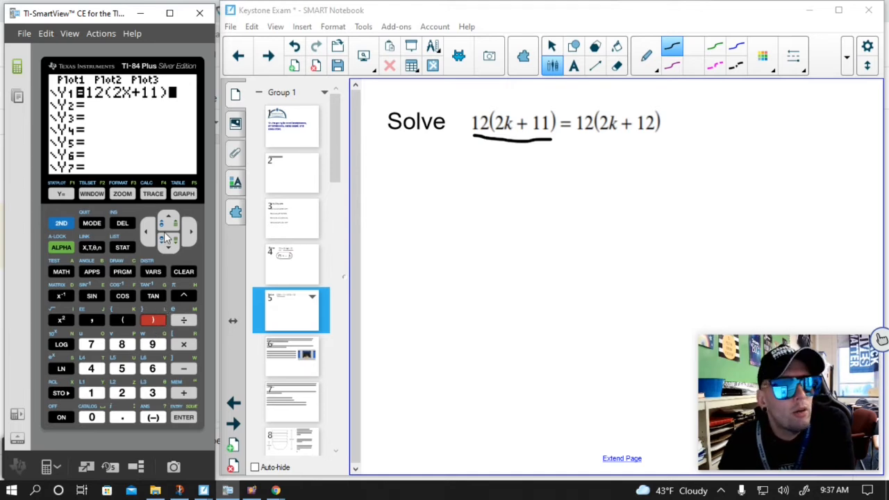
Step: Enter the right side as Y2=12(2X+12) on the second function line
{"action": "left_click", "coordinate": [92, 392]}
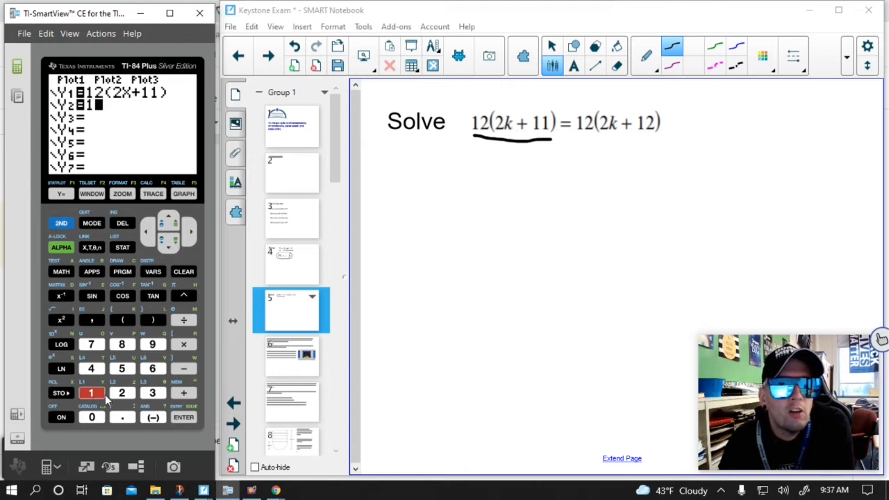
{"action": "left_click", "coordinate": [122, 320]}
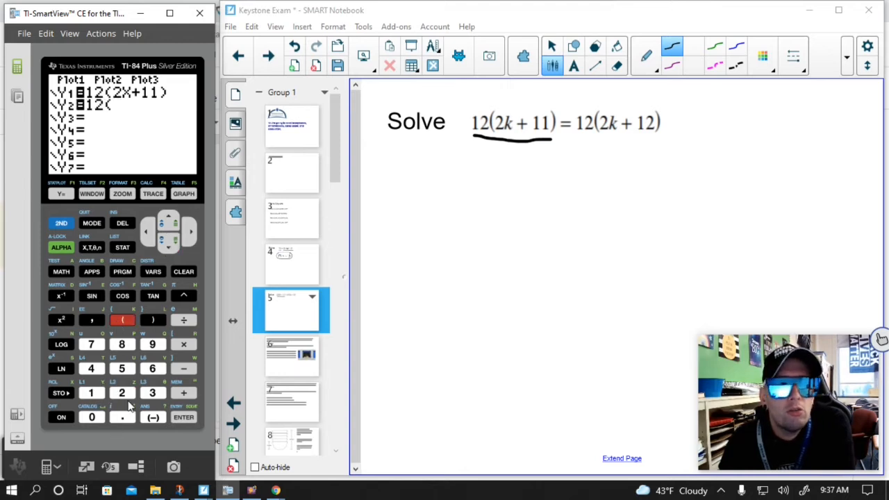
{"action": "left_click", "coordinate": [92, 247]}
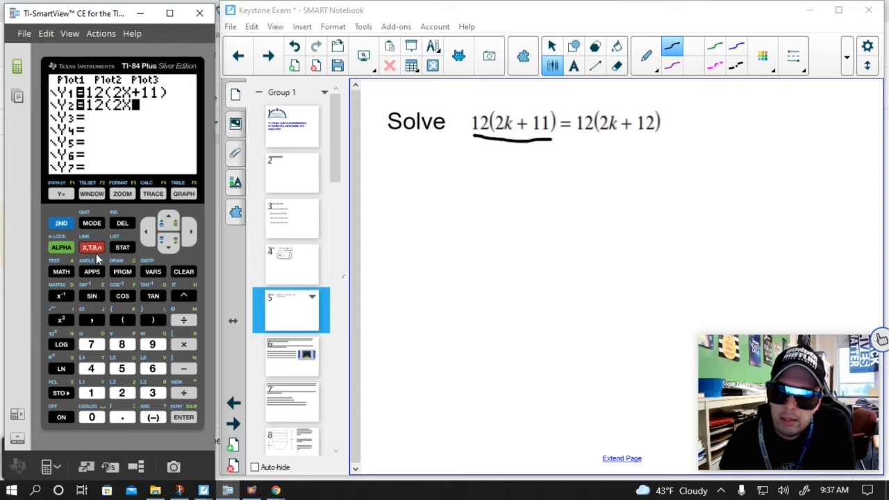
{"action": "left_click", "coordinate": [91, 392]}
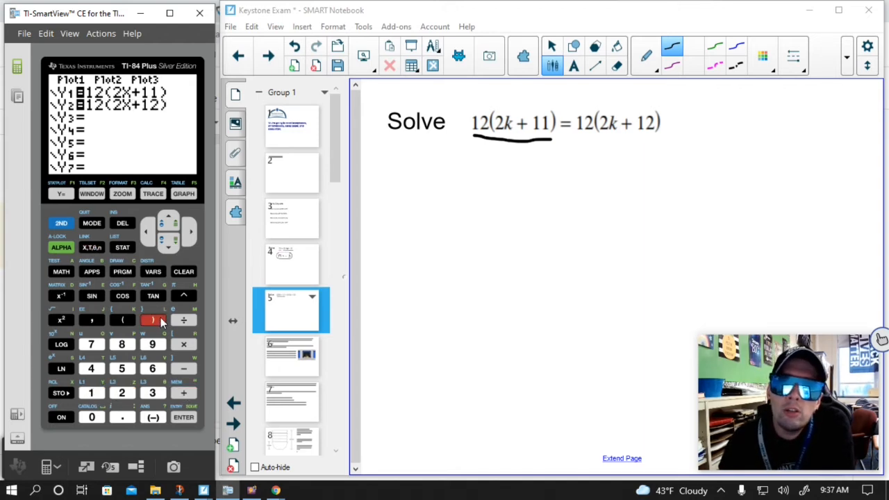
{"action": "mouse_move", "coordinate": [512, 164]}
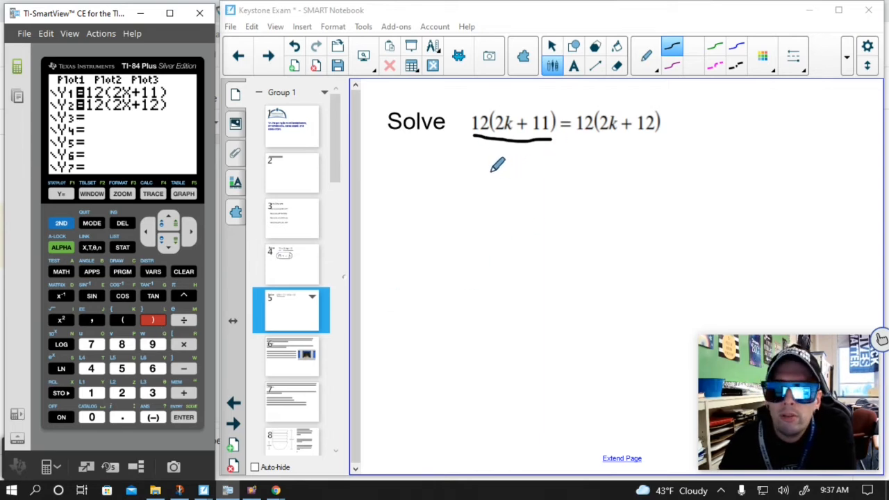
Step: Graph both functions and apply 0:ZoomFit so the two parallel slanted lines fill the screen
{"action": "left_click", "coordinate": [183, 193]}
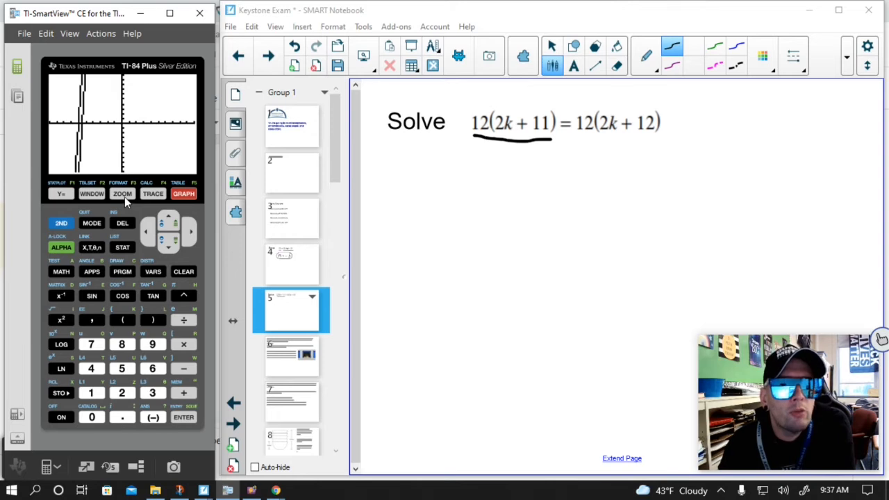
{"action": "left_click", "coordinate": [122, 195]}
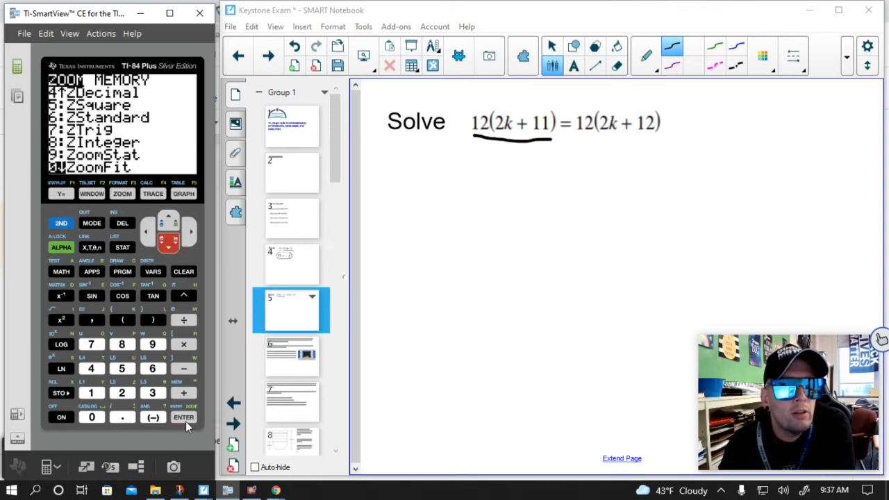
{"action": "left_click", "coordinate": [183, 417]}
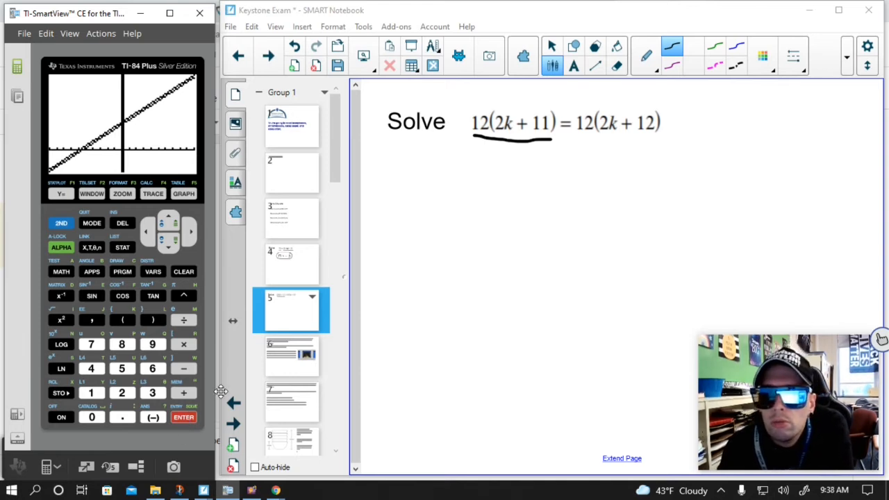
{"action": "mouse_move", "coordinate": [102, 242]}
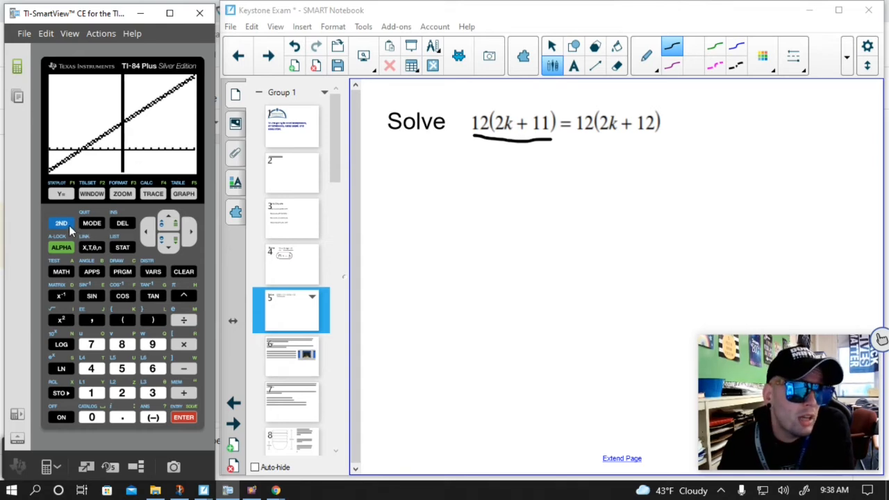
Step: Run CALC 5:intersect on Y1 and Y2, ending on the NO SIGN CHNG error
{"action": "left_click", "coordinate": [153, 194]}
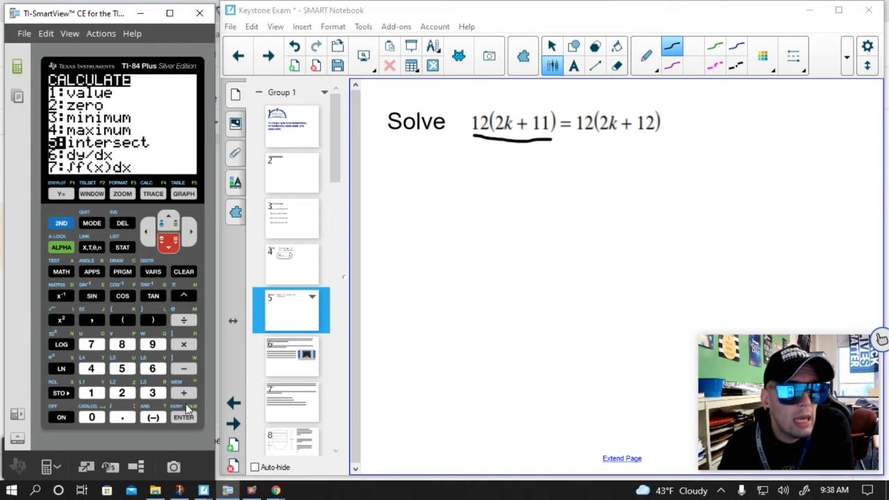
{"action": "left_click", "coordinate": [184, 416]}
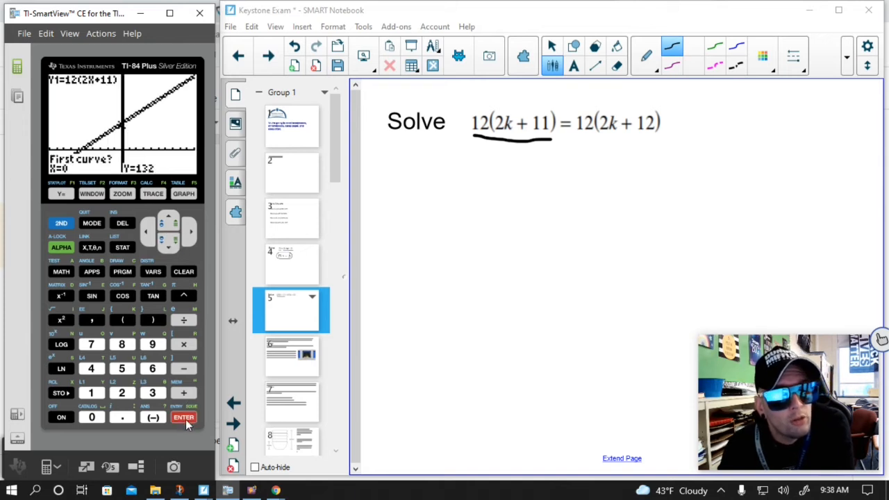
{"action": "left_click", "coordinate": [184, 417]}
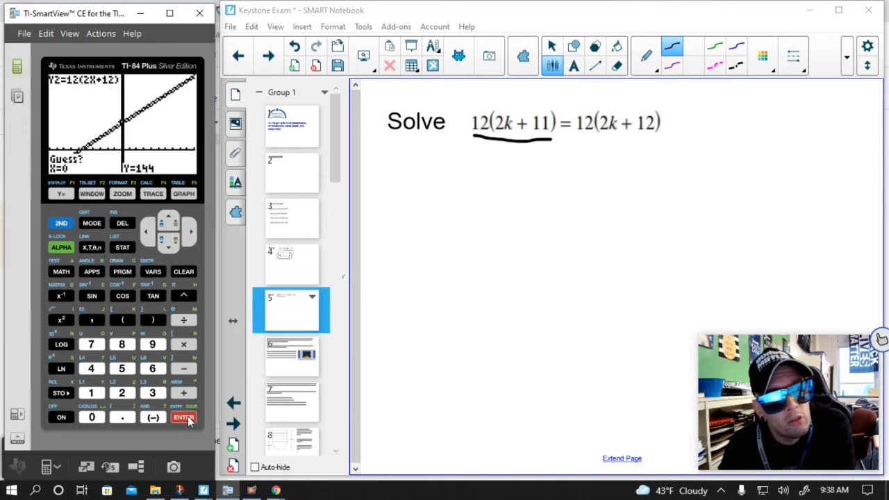
{"action": "left_click", "coordinate": [183, 417]}
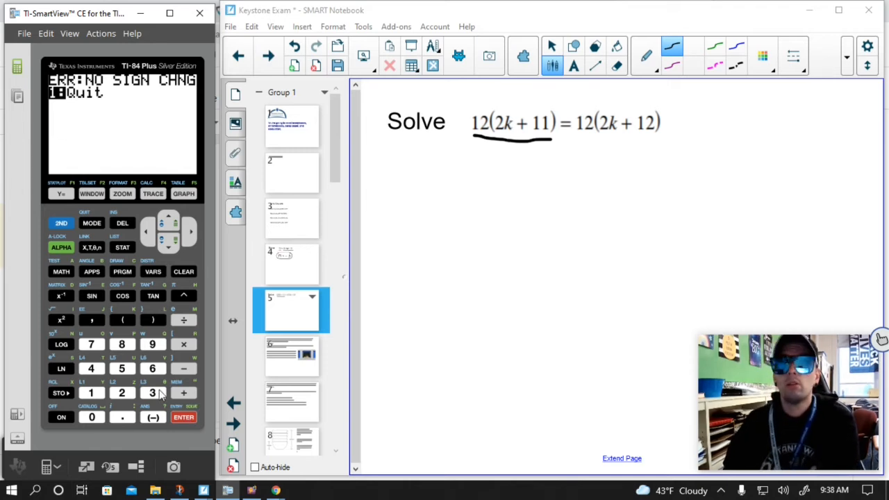
{"action": "mouse_move", "coordinate": [183, 394]}
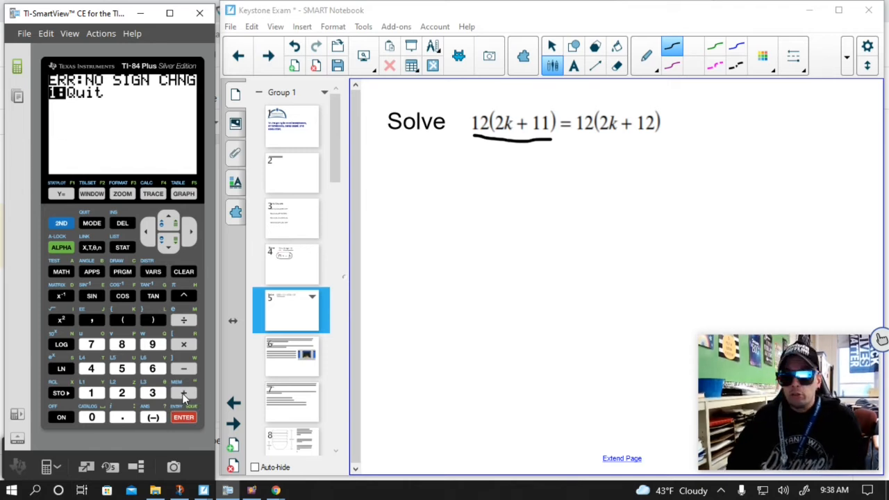
{"action": "mouse_move", "coordinate": [142, 248]}
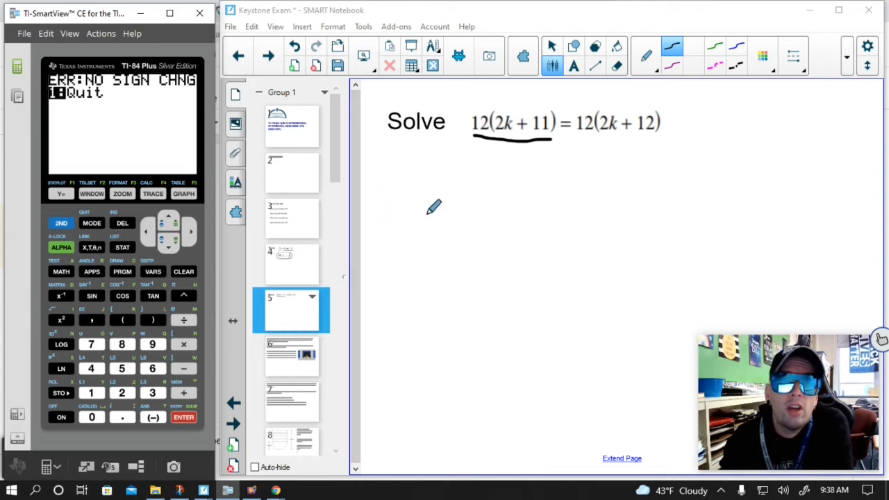
{"action": "mouse_move", "coordinate": [479, 223]}
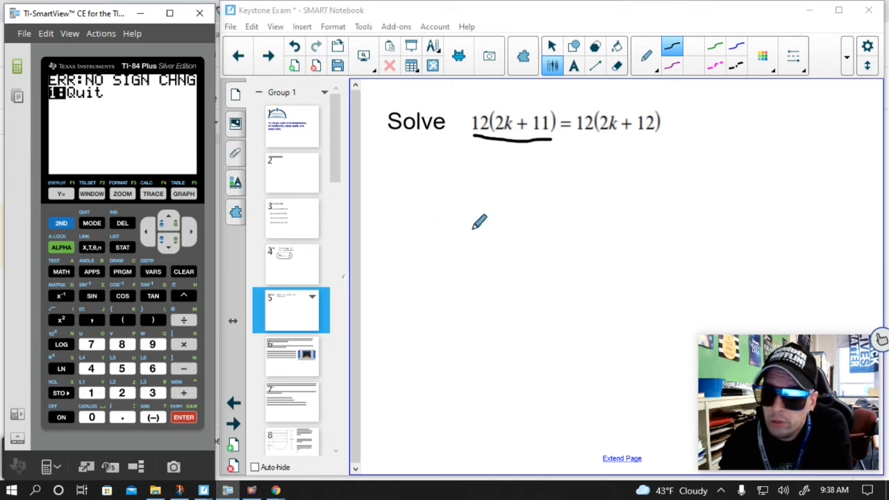
Step: Handwrite 'no solution' beneath 12(2k+11) = 12(2k+12) with the pen
{"action": "left_click_drag", "start_coordinate": [438, 180], "coordinate": [486, 211]}
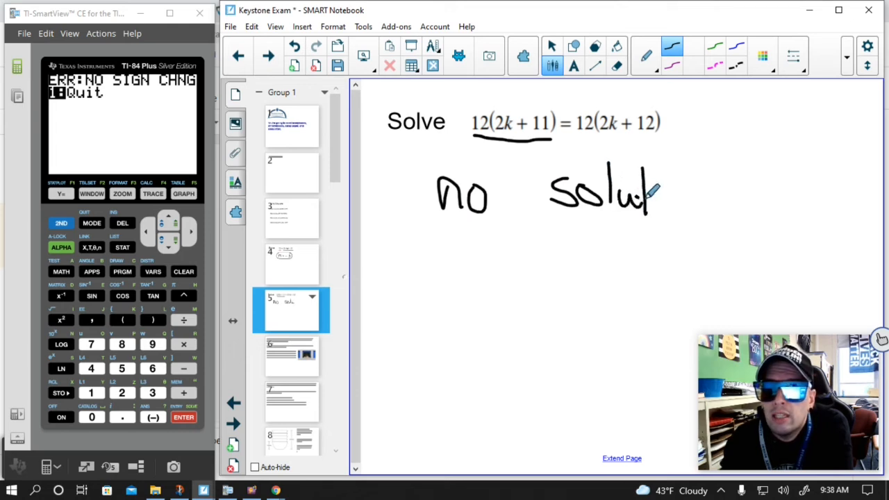
{"action": "left_click_drag", "start_coordinate": [646, 194], "coordinate": [695, 195]}
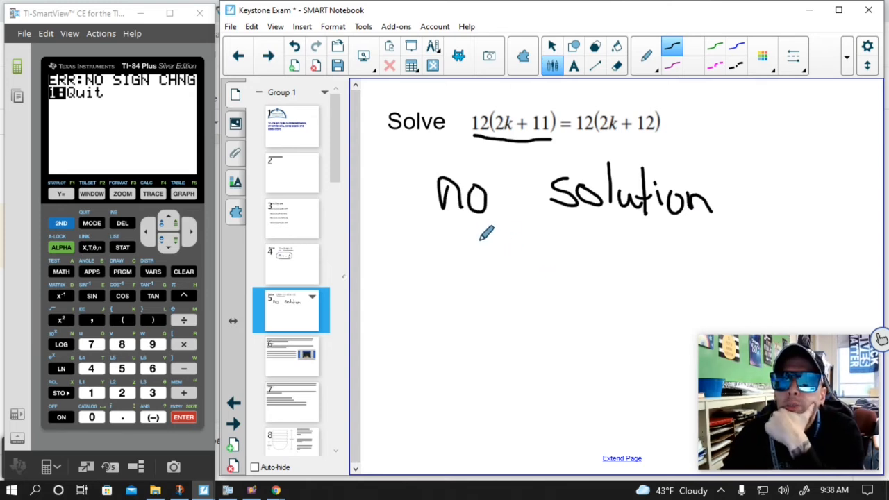
{"action": "mouse_move", "coordinate": [485, 239]}
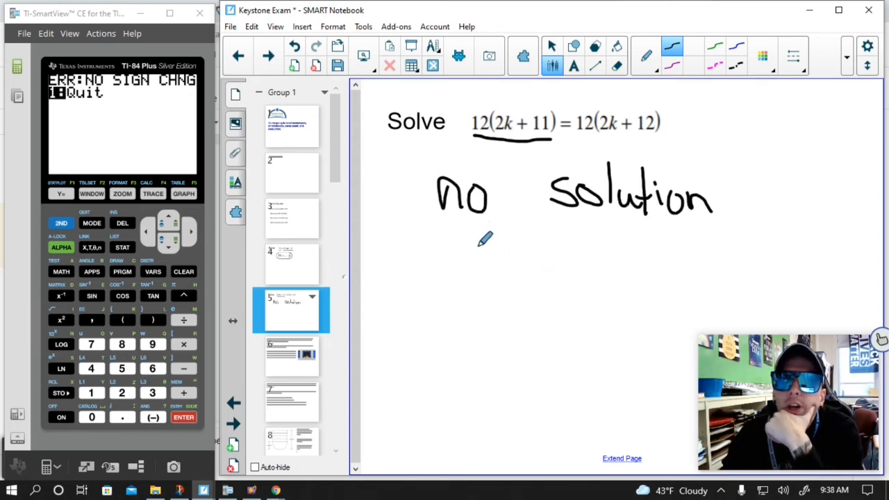